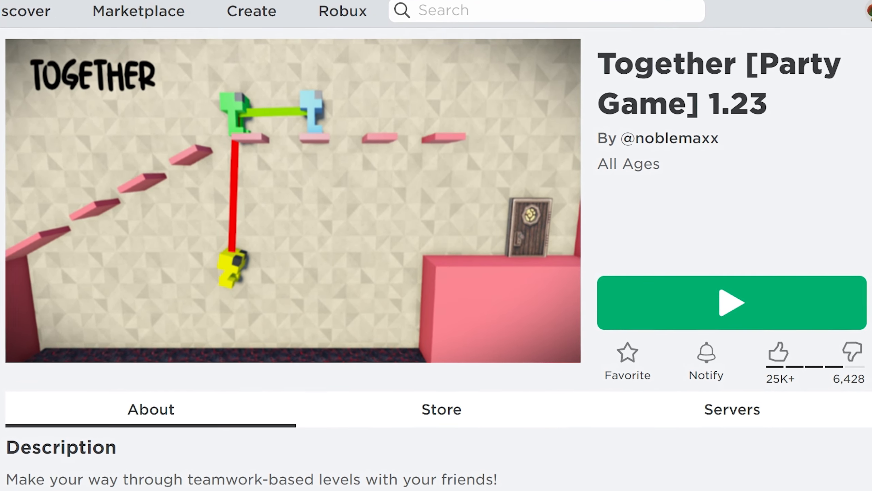
- Launch Together [Party Game] from its page and load into a level with three tethered players
click(732, 303)
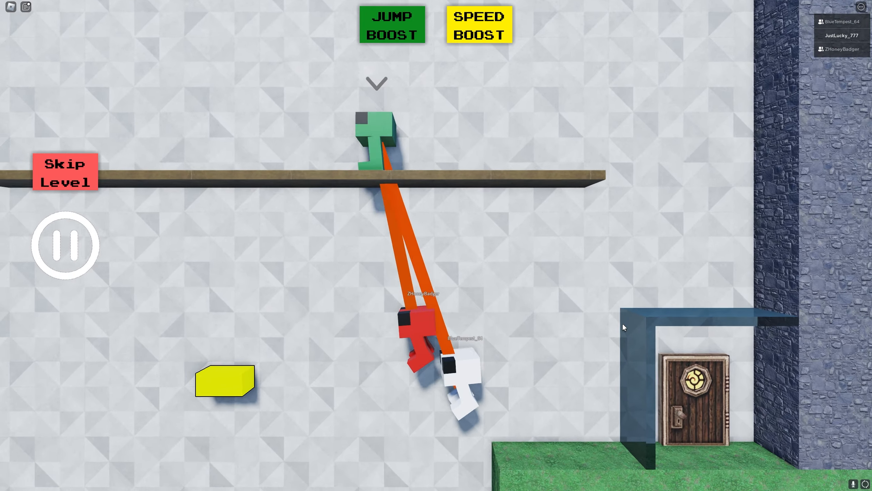